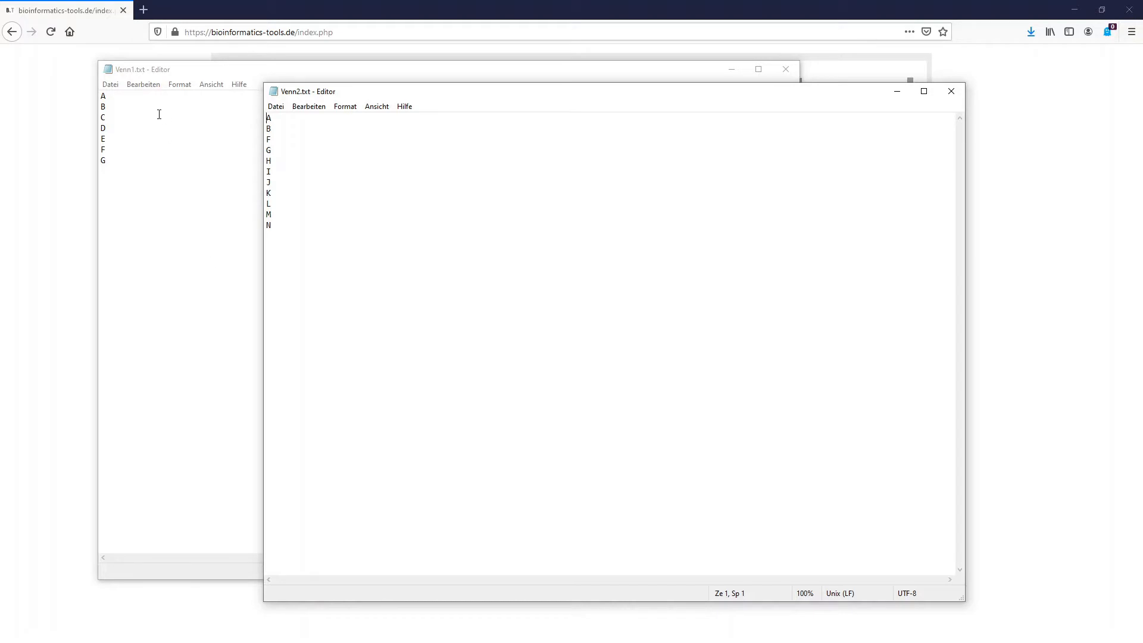
mouse_move(117, 104)
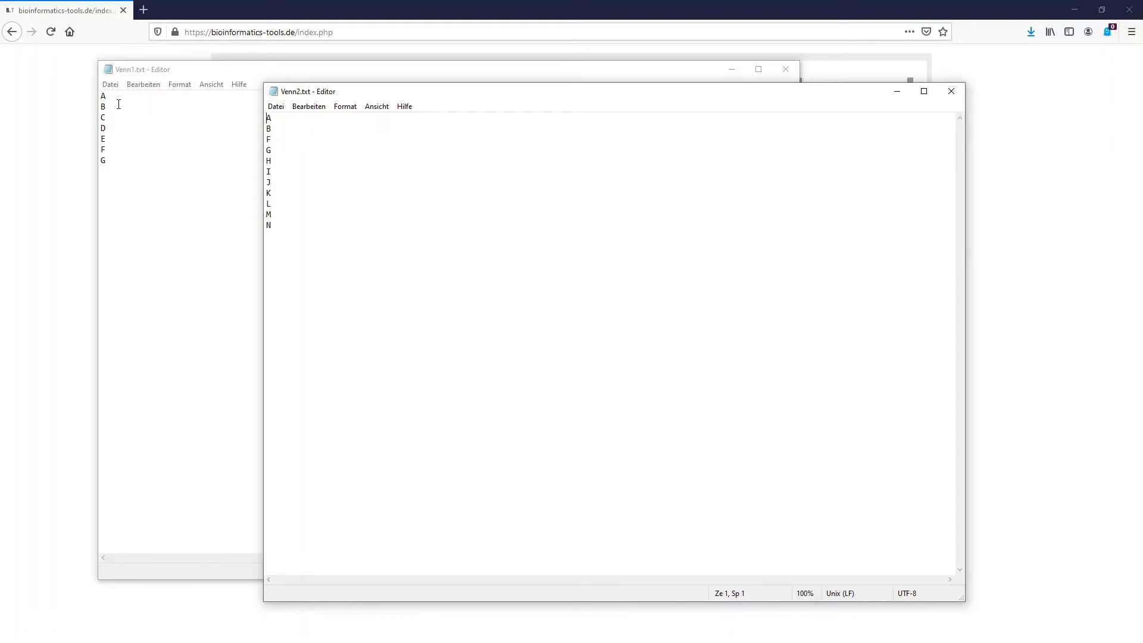
mouse_move(275, 224)
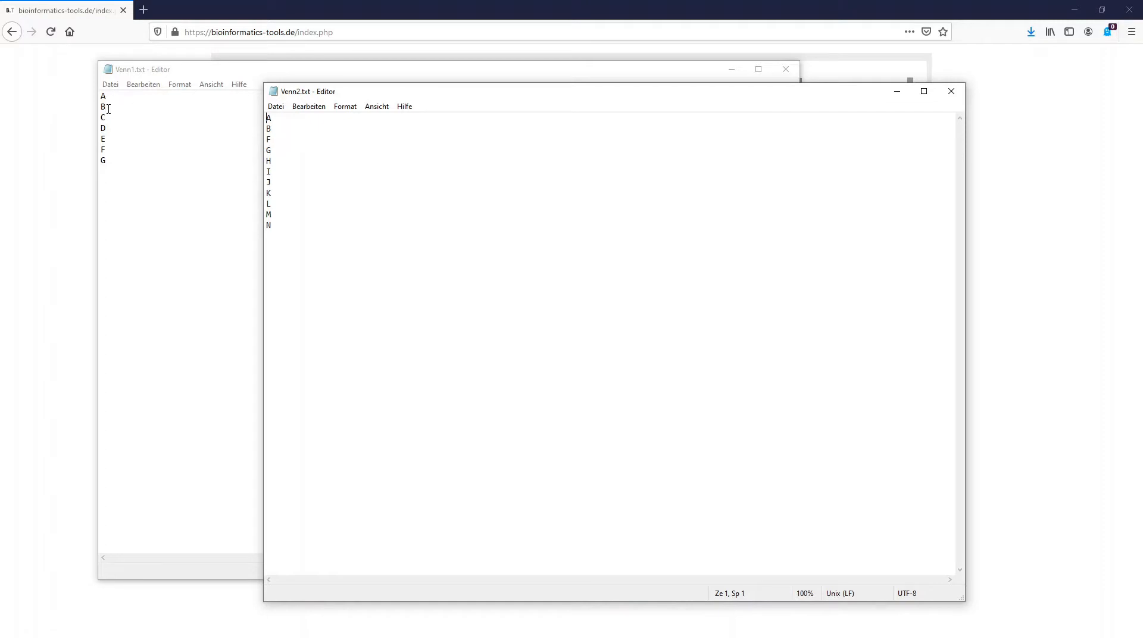
mouse_move(238, 119)
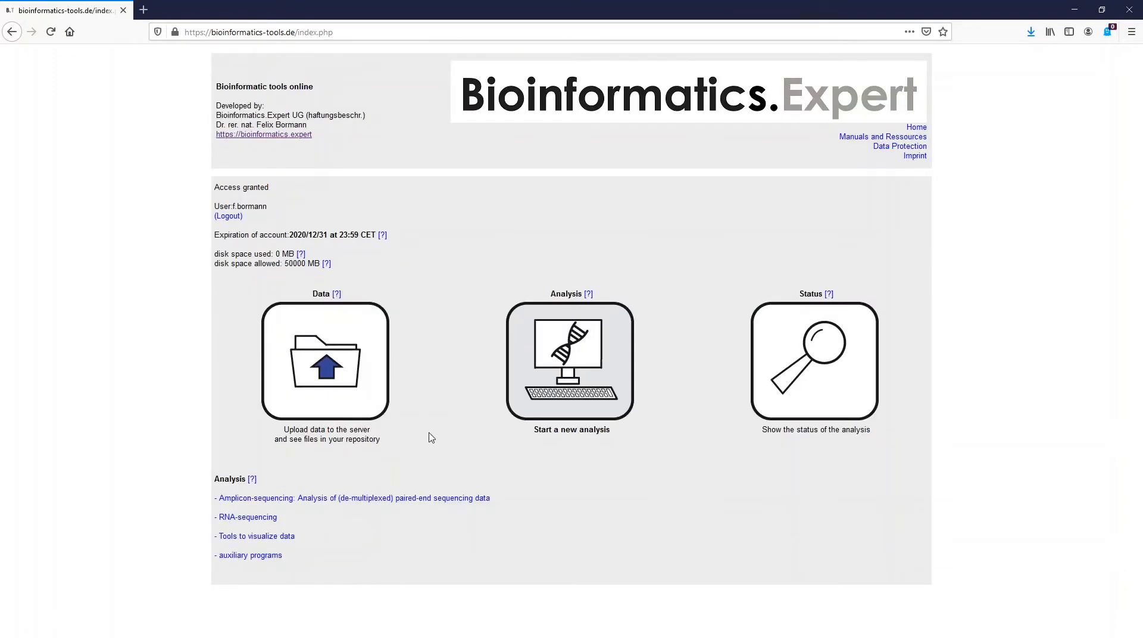
Show the site's data visualization tools and scroll down to the tool table listing Venn diagram.
left_click(254, 535)
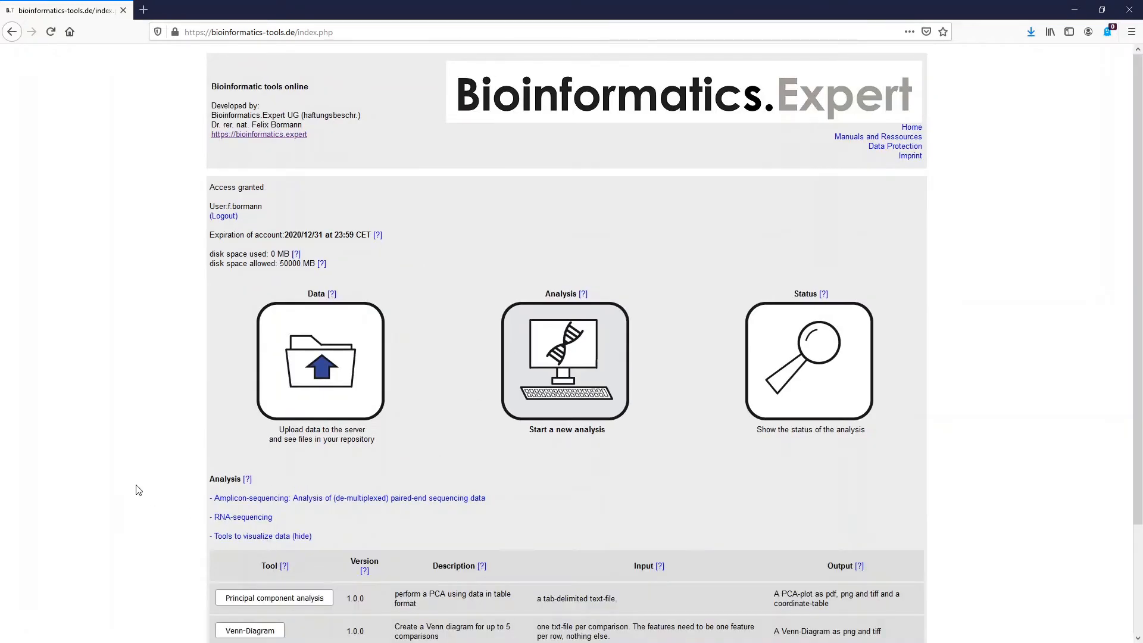
scroll("down", 3)
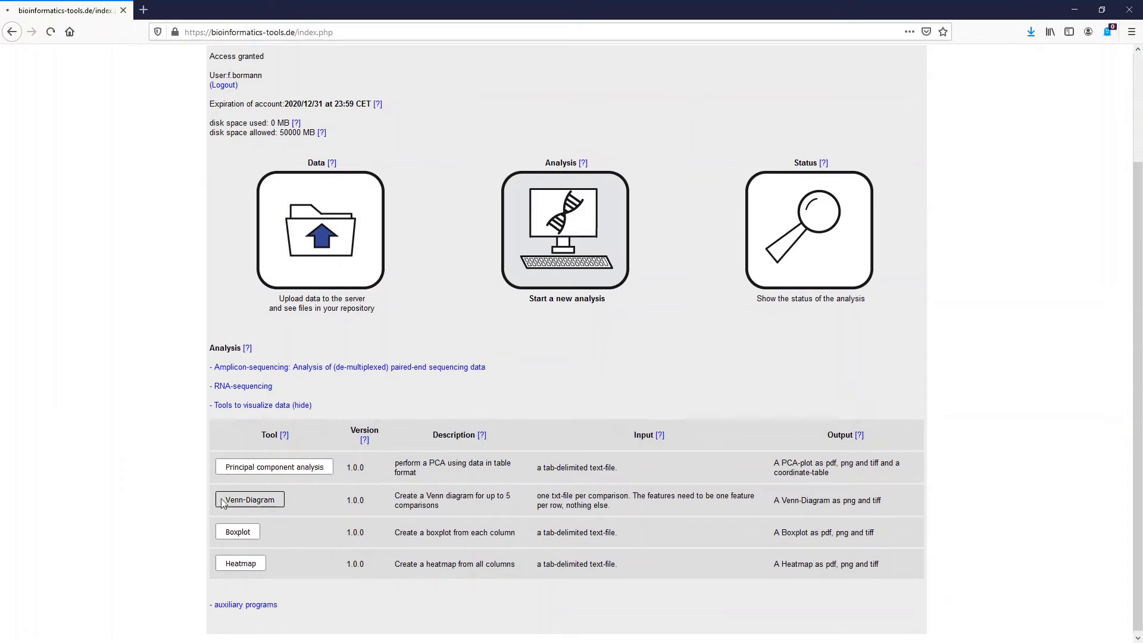
Open the Venn diagram tool with Venn1.txt and Venn2.txt, submitting a file count of 2.
left_click(249, 500)
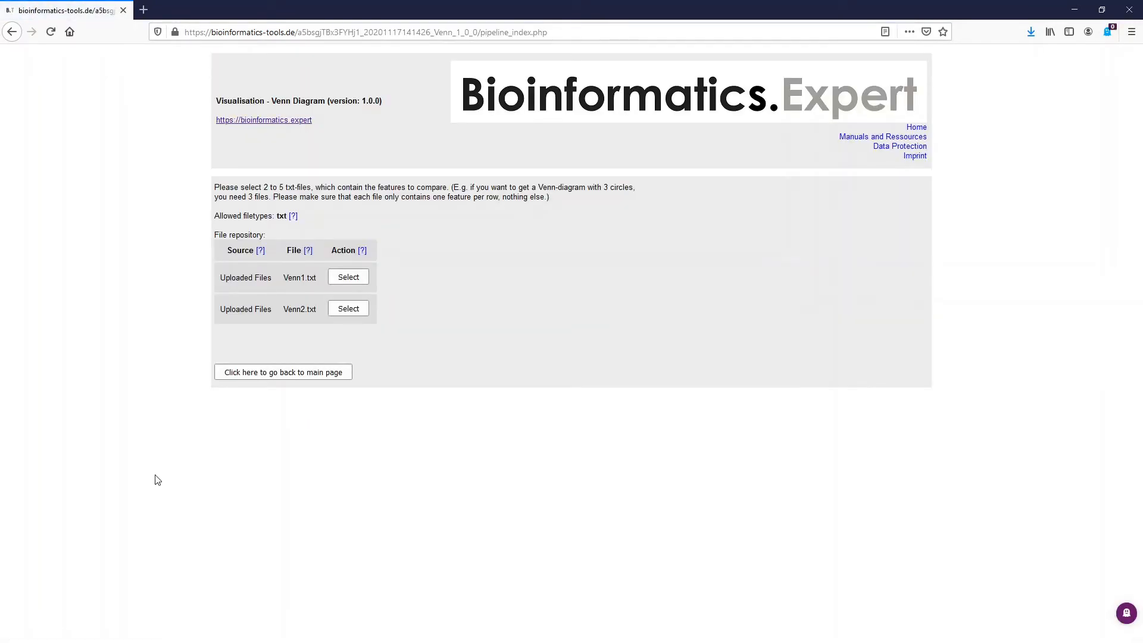
mouse_move(395, 282)
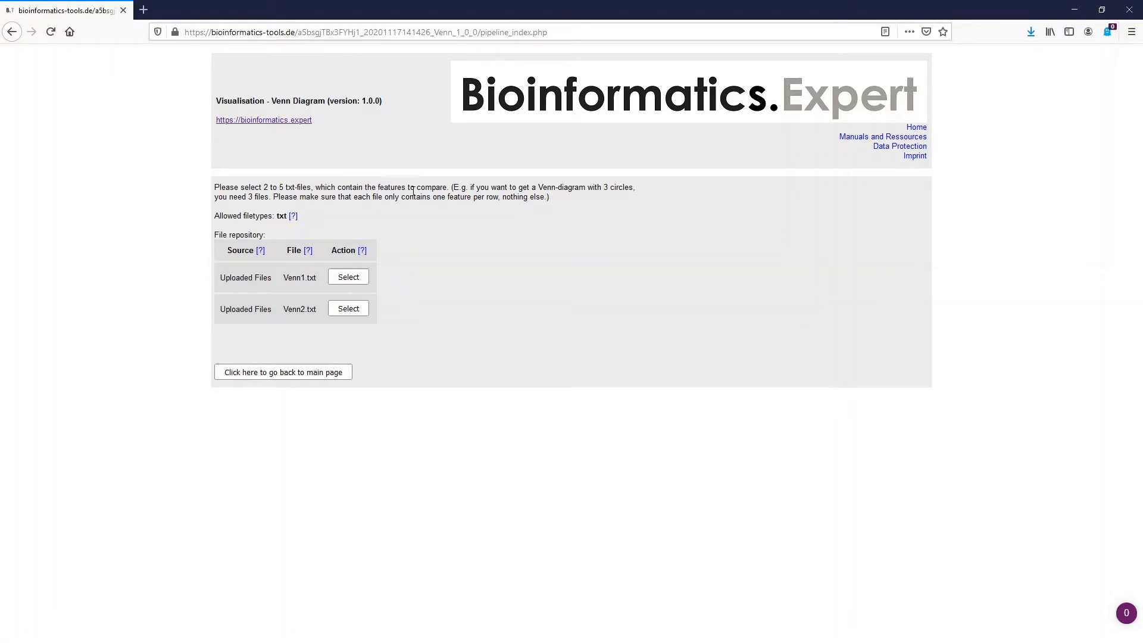
mouse_move(371, 284)
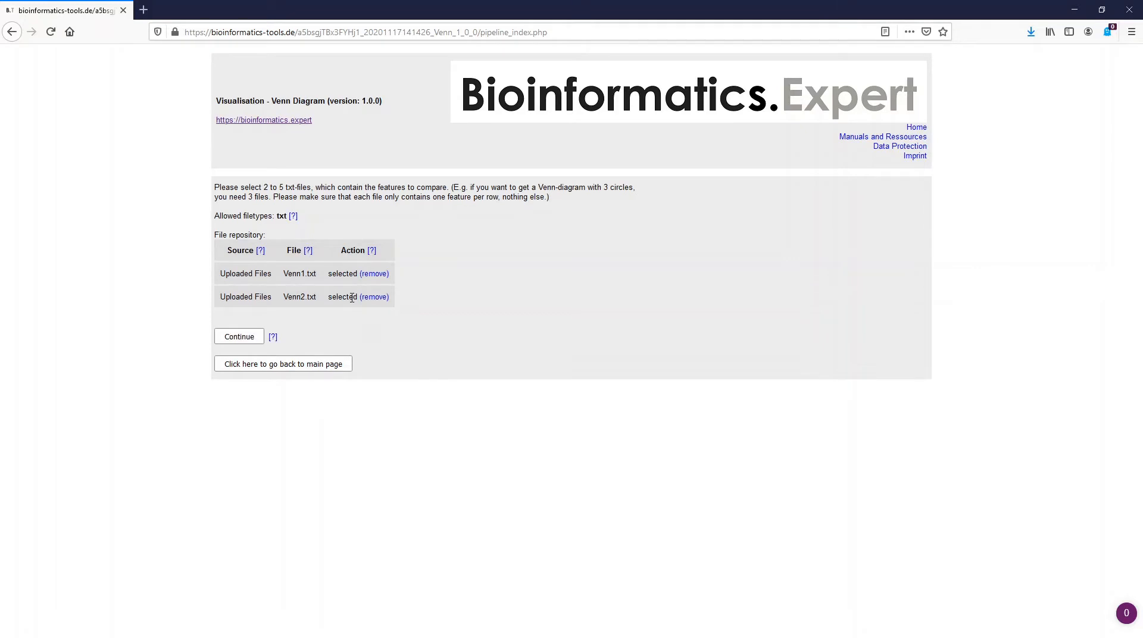
mouse_move(285, 324)
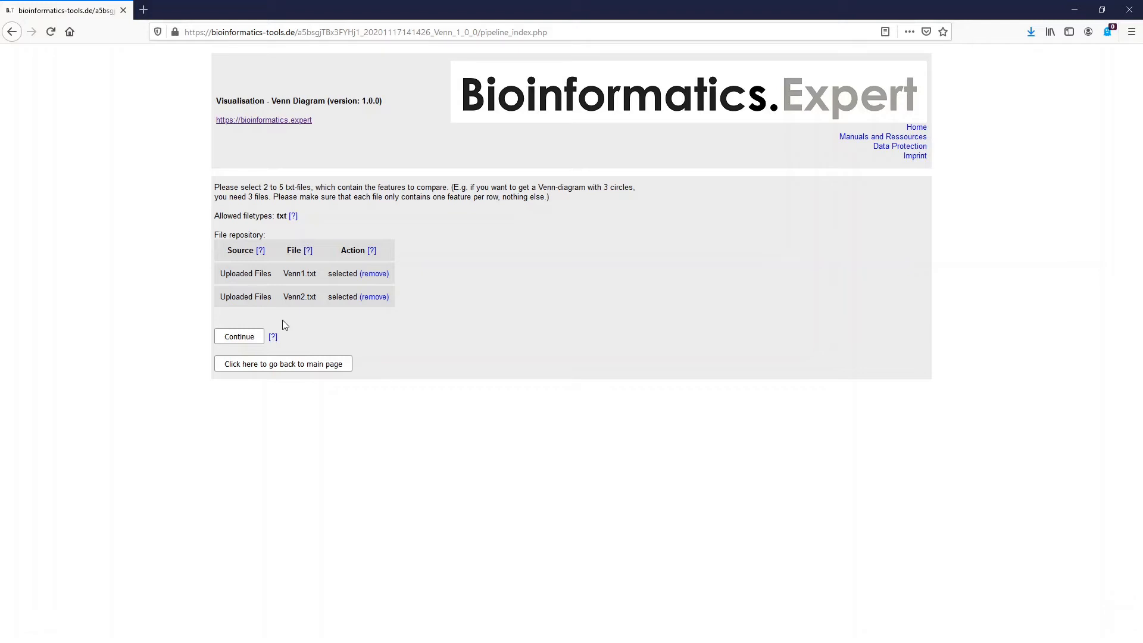
left_click(239, 336)
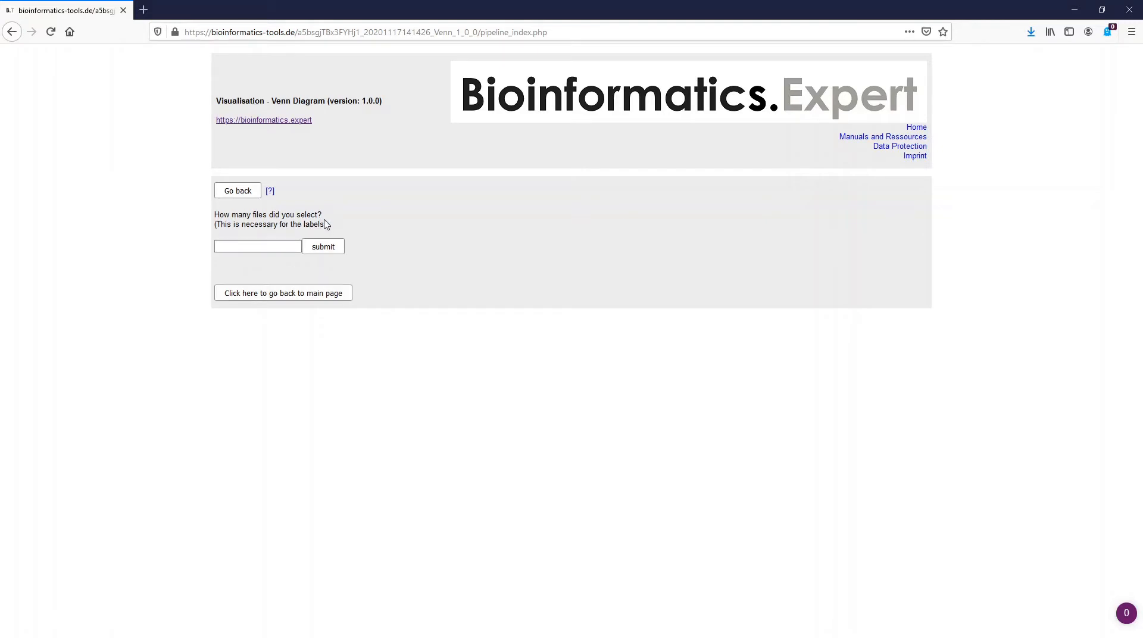
left_click(257, 246)
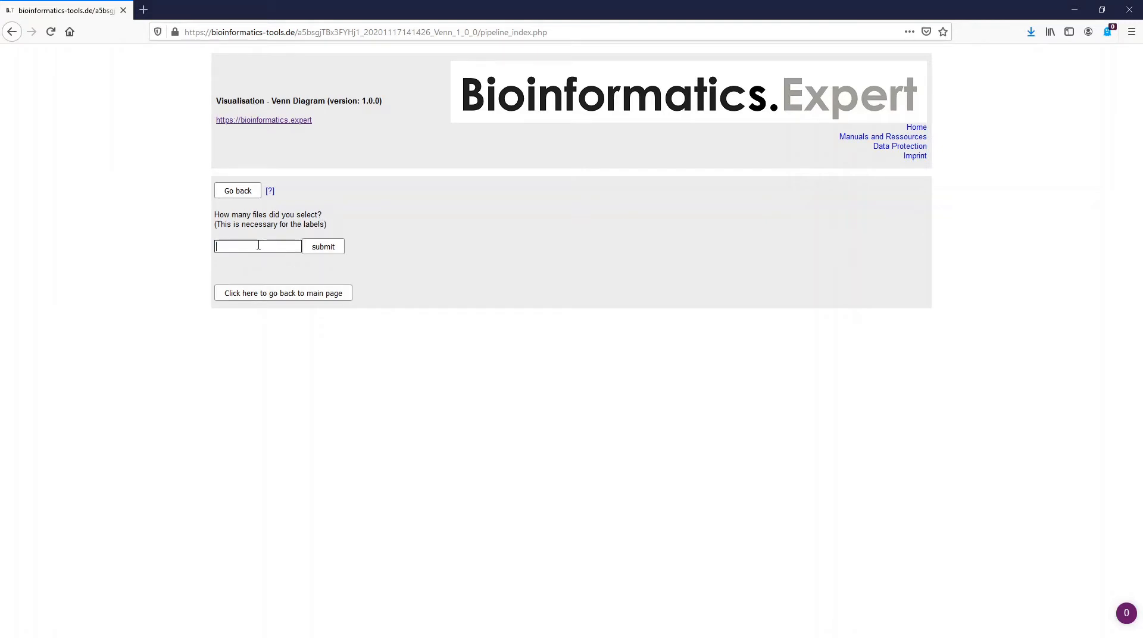
type("2")
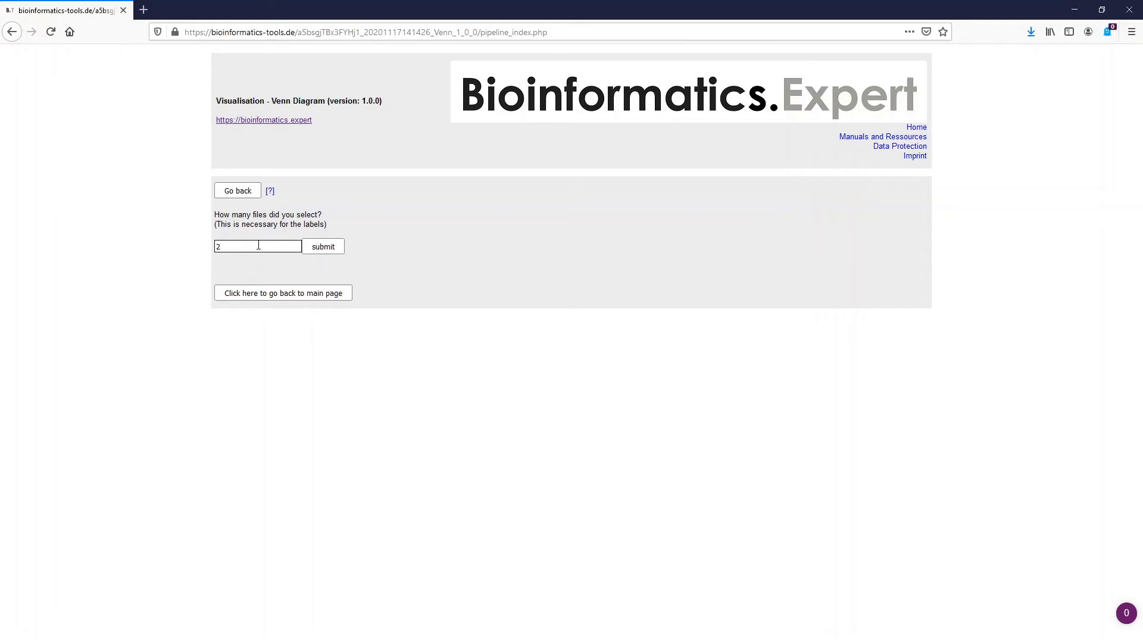
left_click(322, 246)
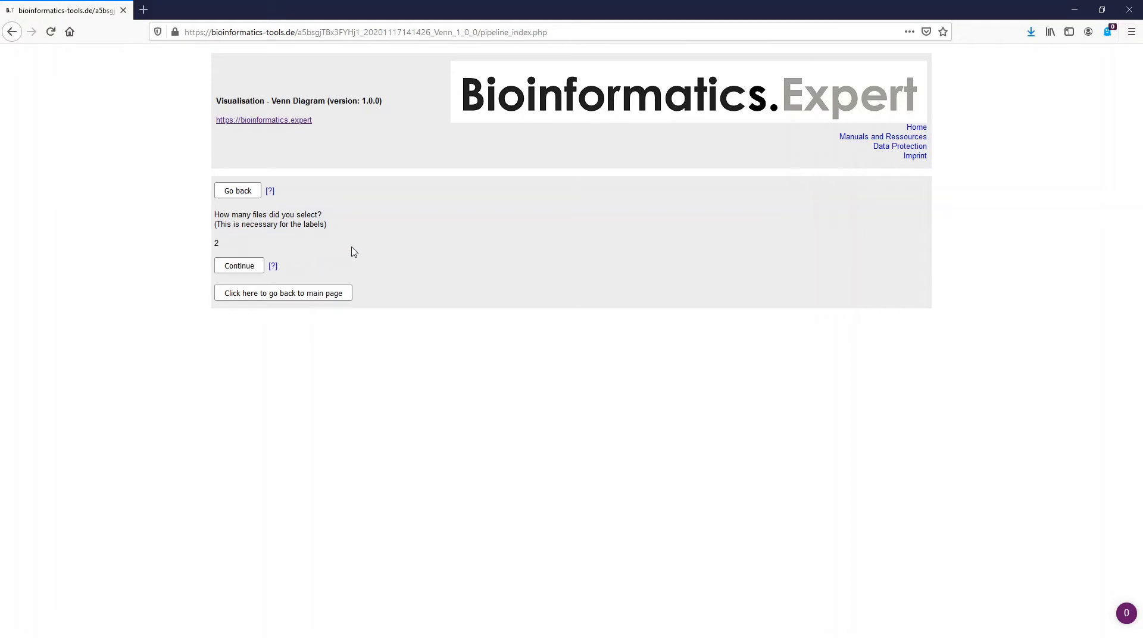
In the Venn parameter form, name group1 'venn1' and group2 'venn2'.
left_click(239, 265)
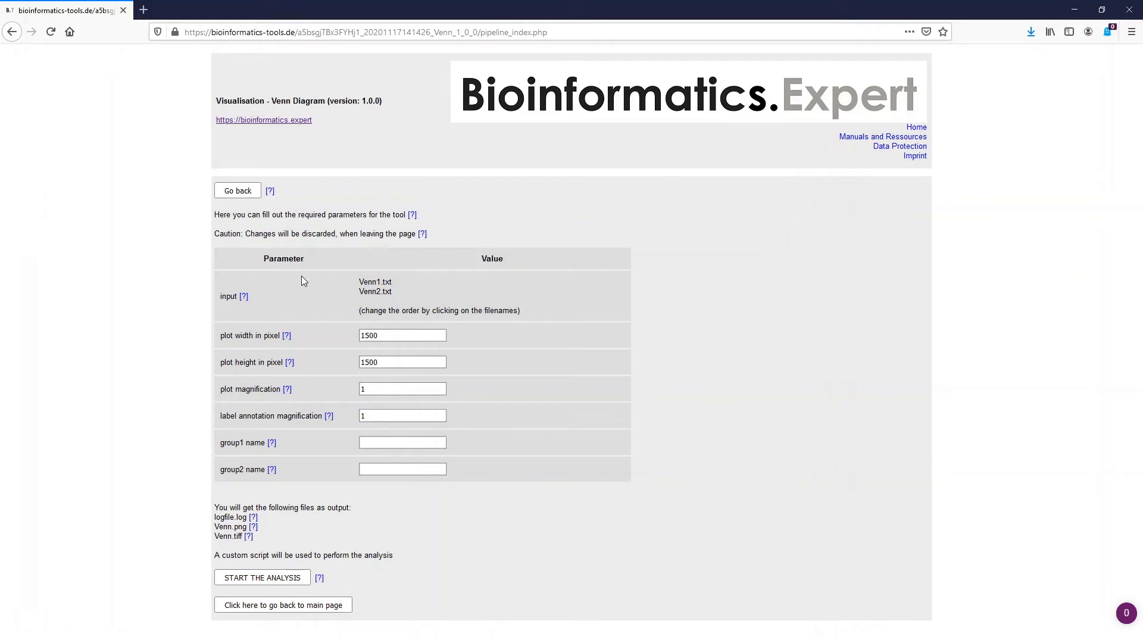
mouse_move(306, 308)
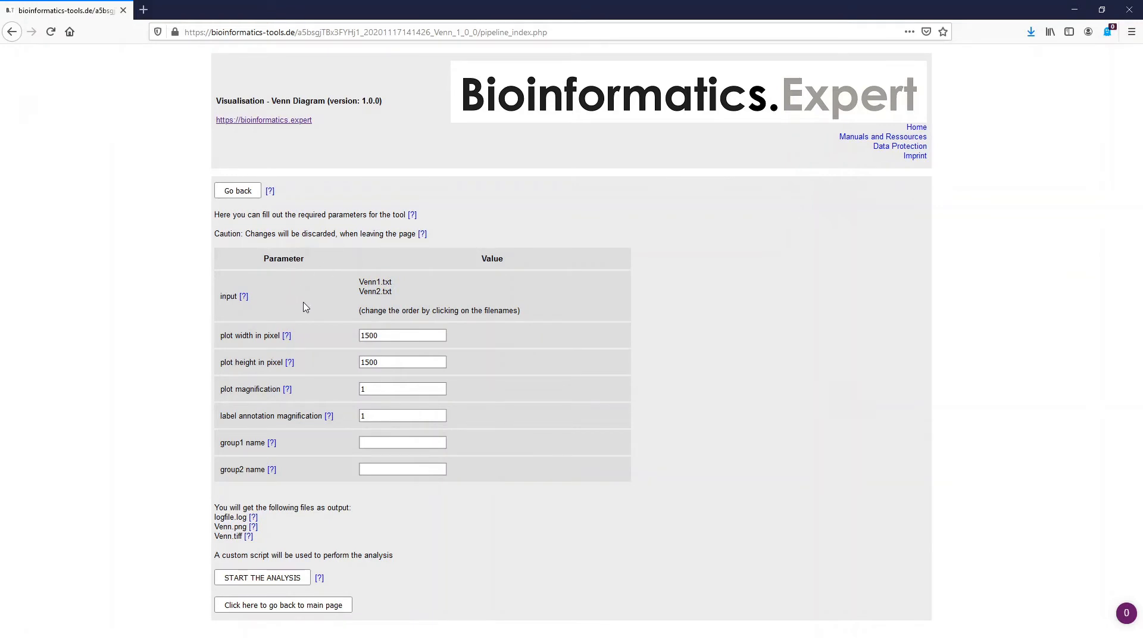
mouse_move(415, 374)
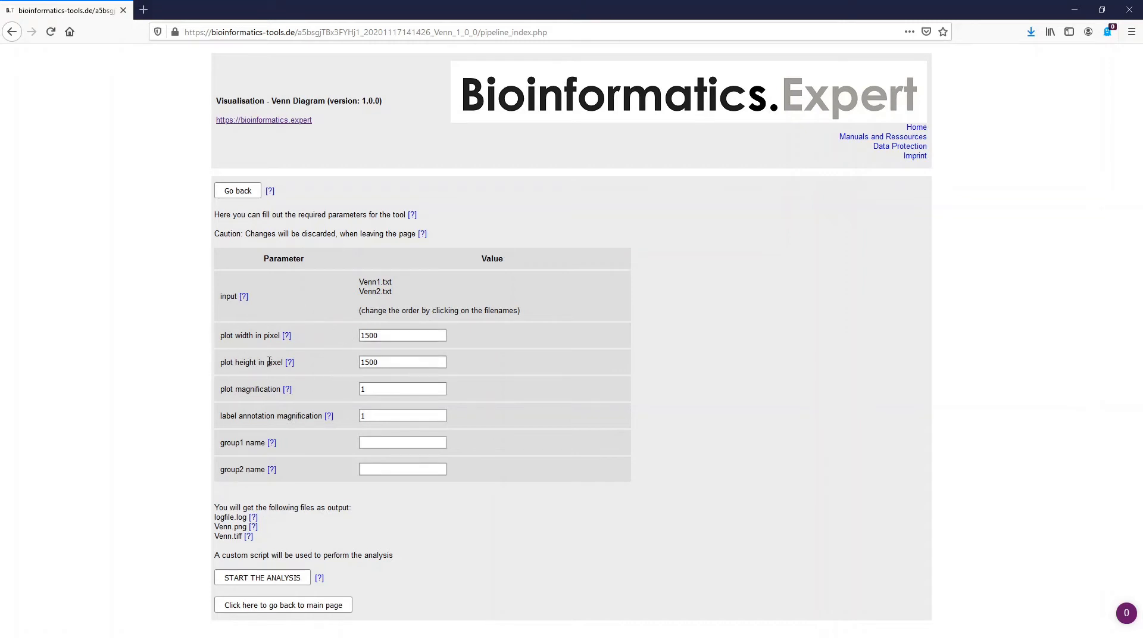
mouse_move(340, 370)
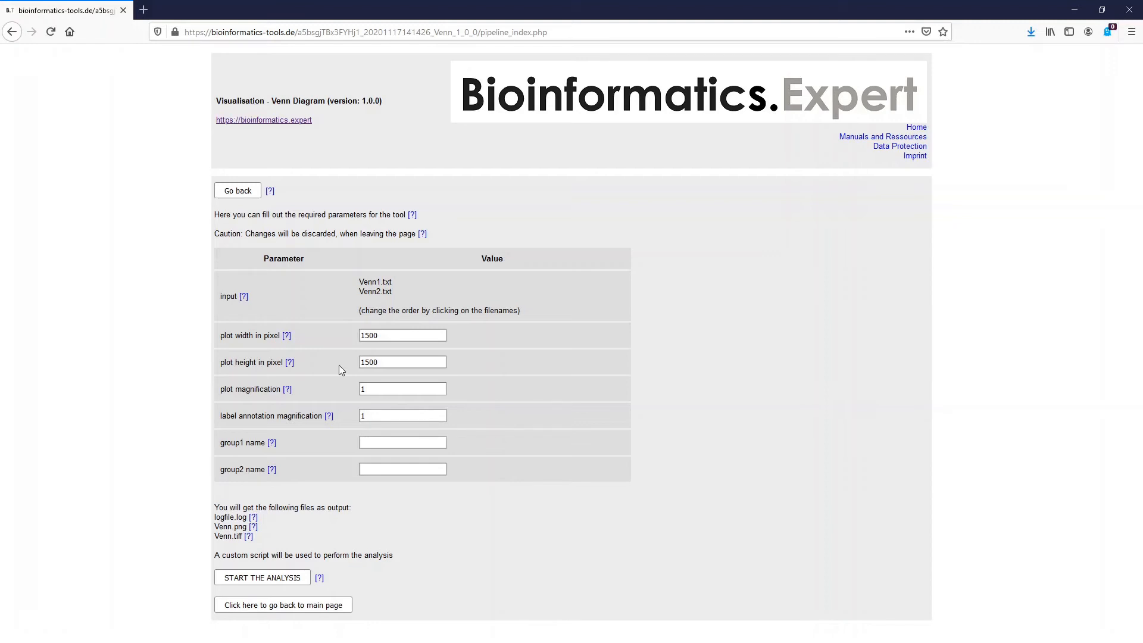
mouse_move(187, 391)
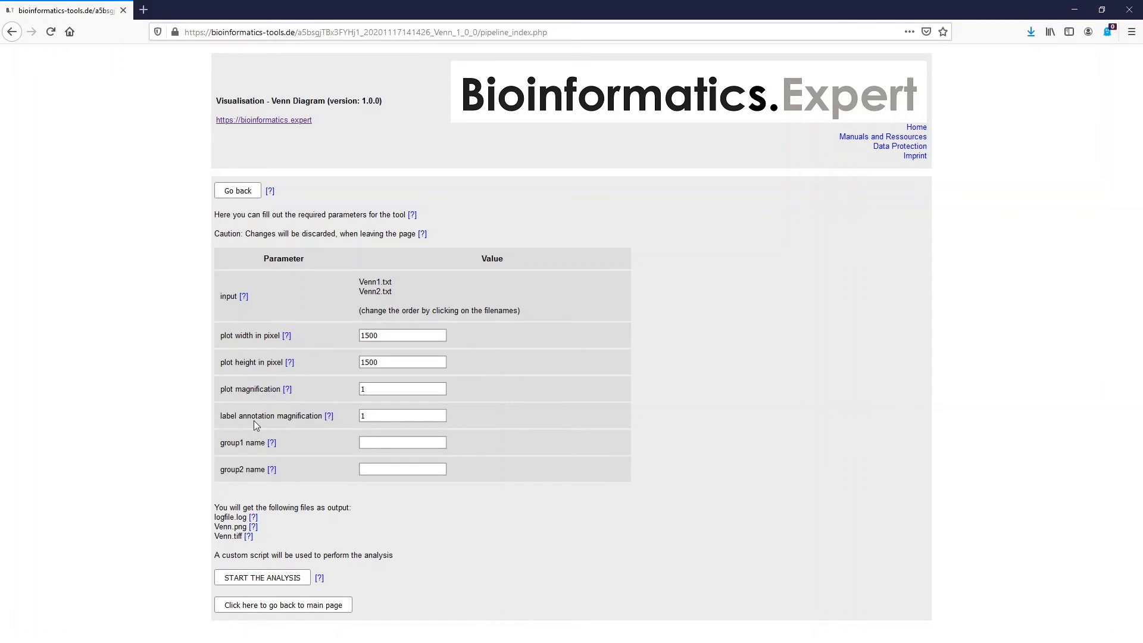
mouse_move(241, 457)
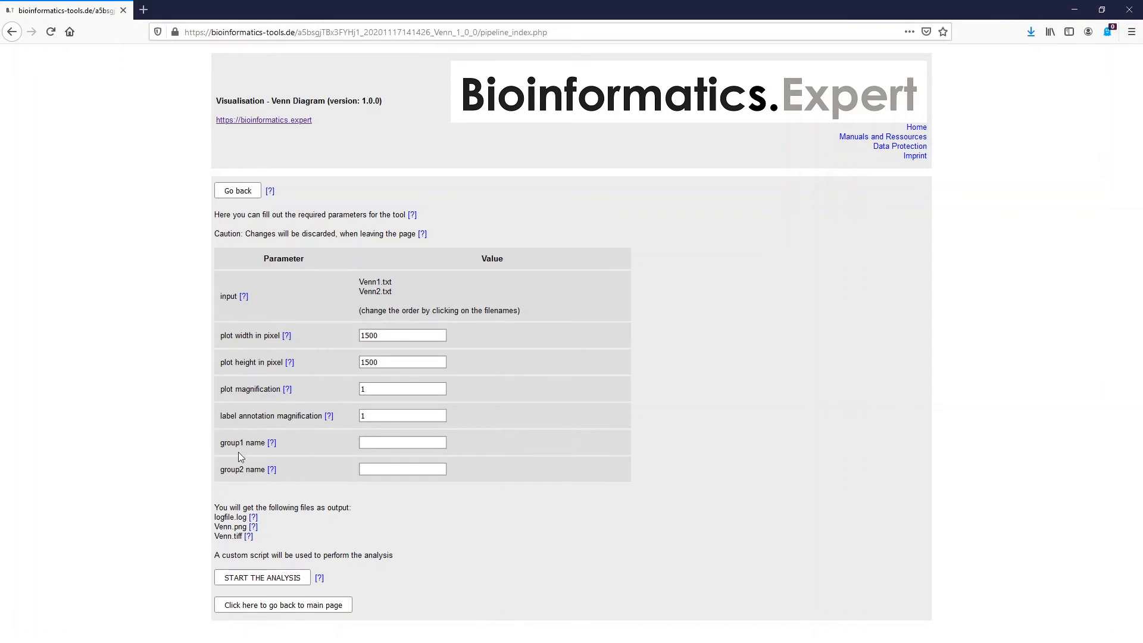
mouse_move(346, 489)
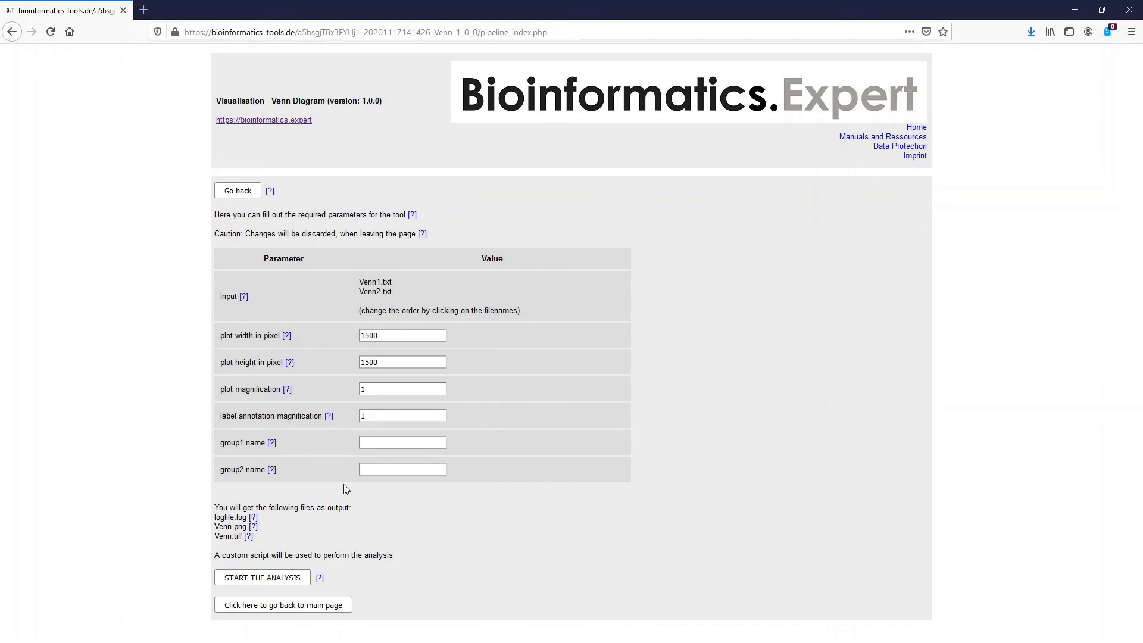
type("venn1")
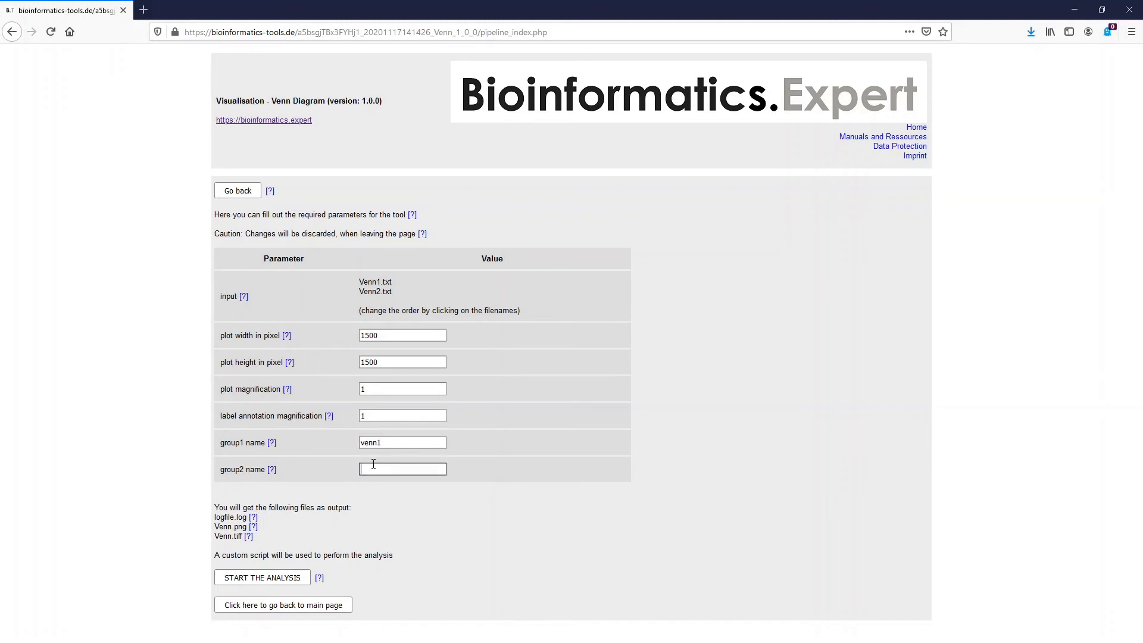
type("venn2")
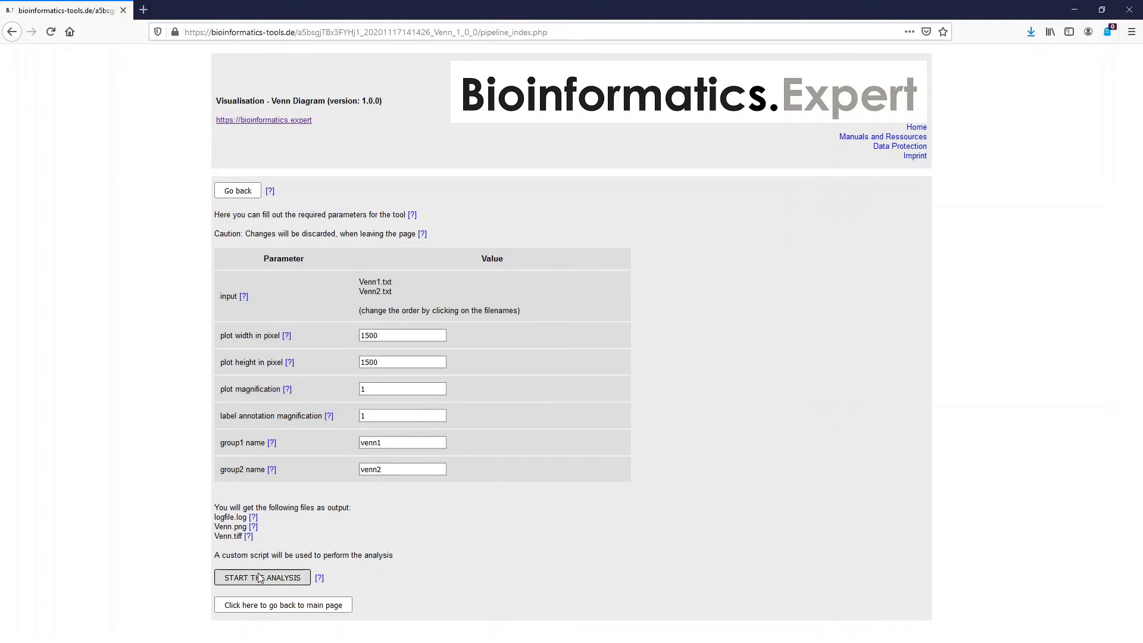
Run the two-set analysis and open Venn.png showing 3 venn1, 7 venn2, 4 shared.
left_click(261, 577)
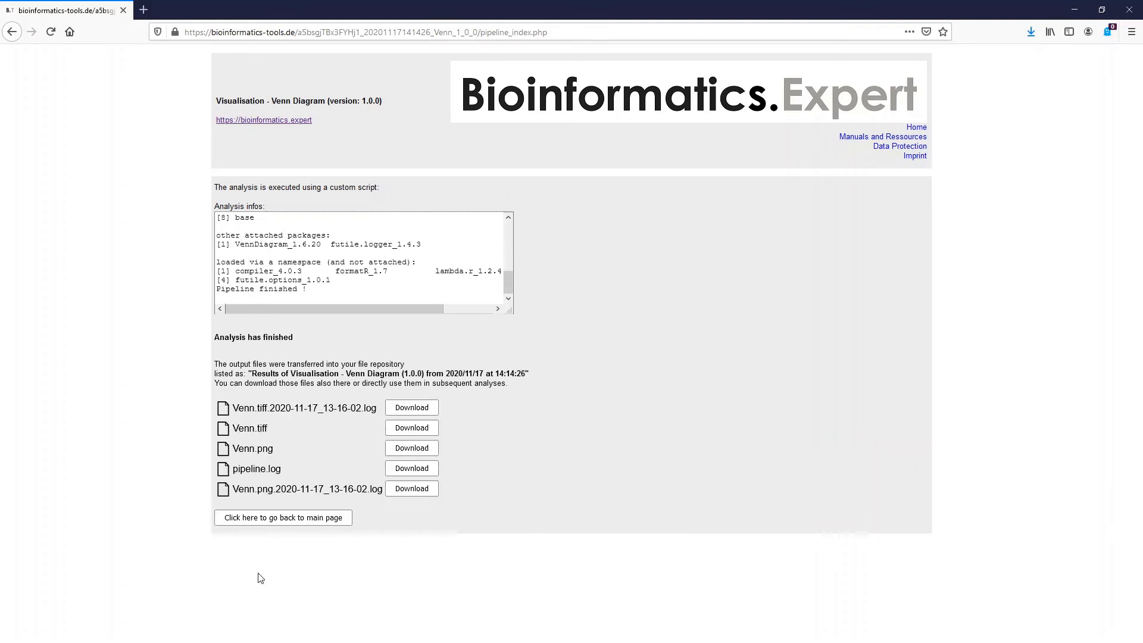
left_click(411, 447)
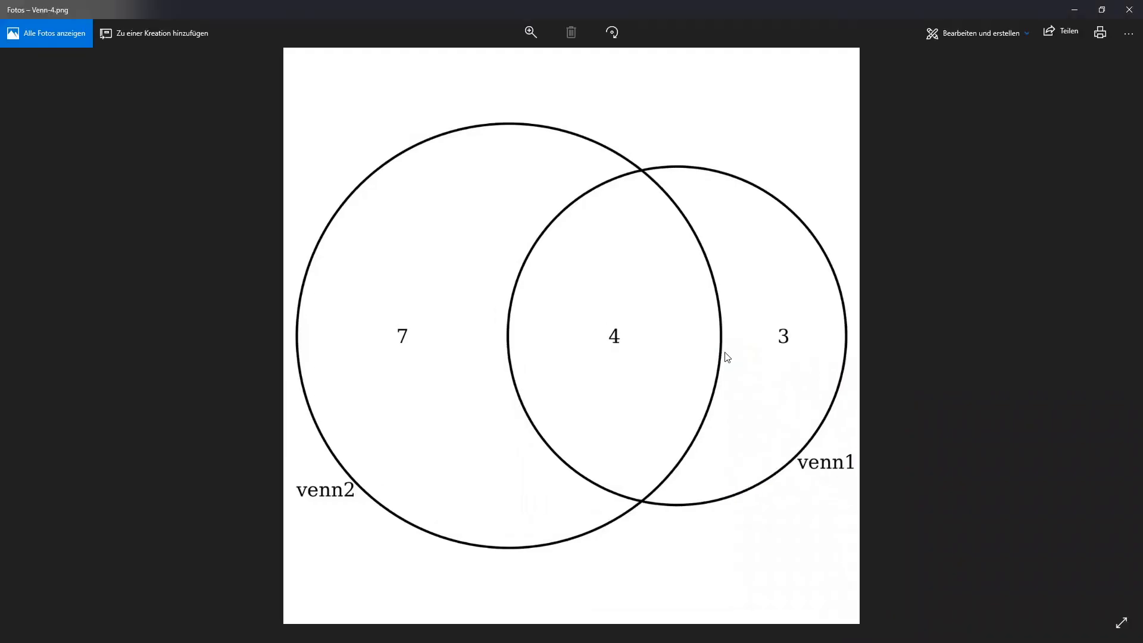
mouse_move(638, 278)
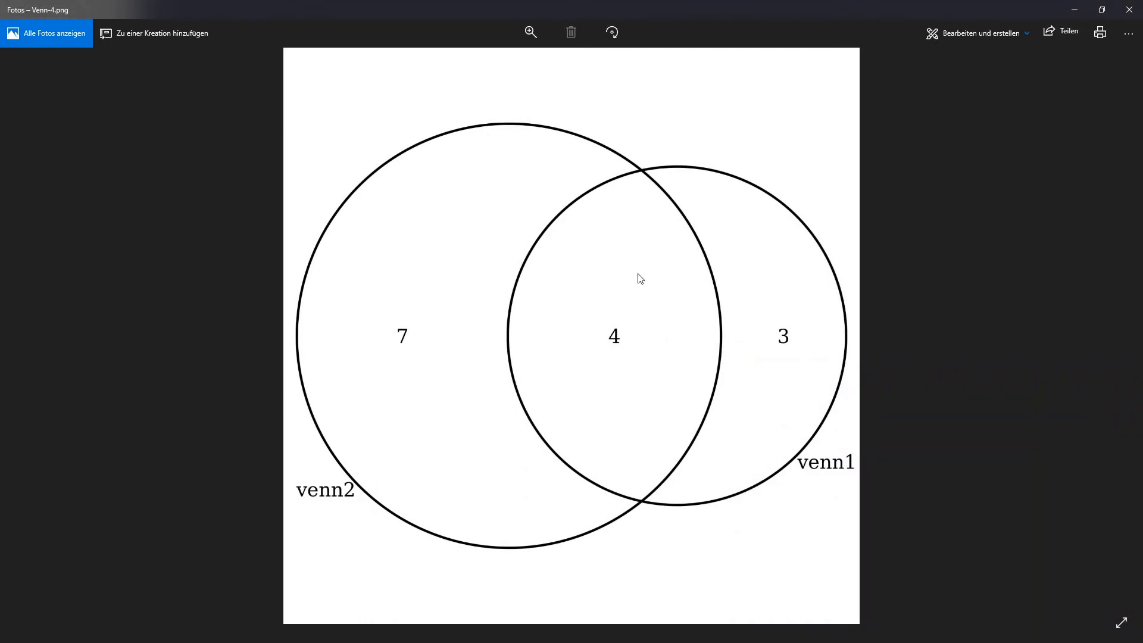
mouse_move(364, 393)
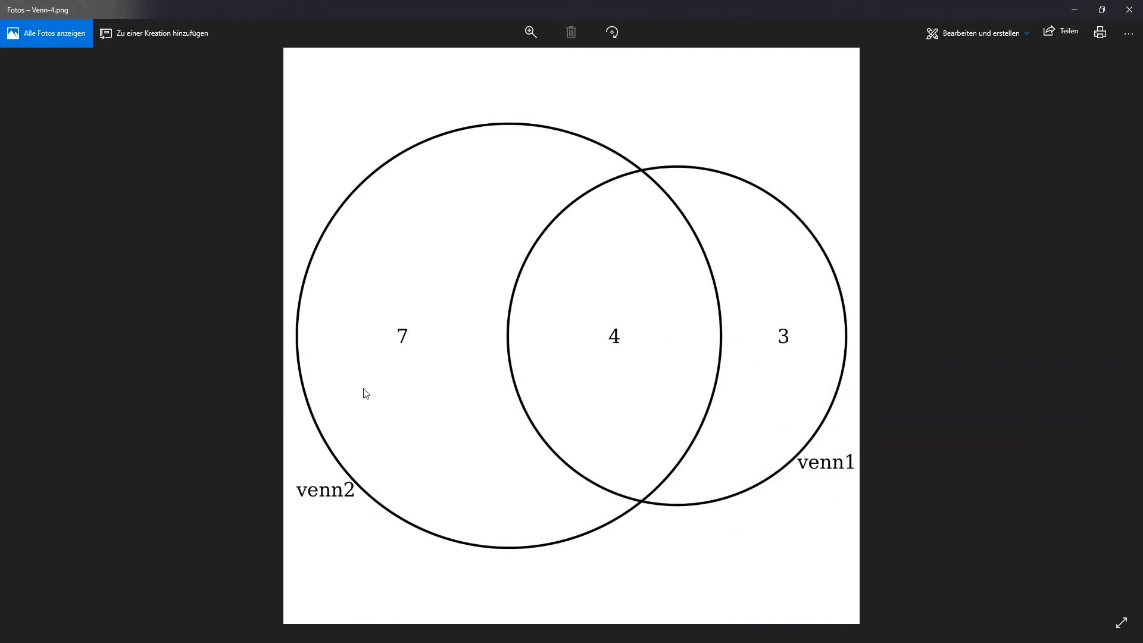
mouse_move(743, 421)
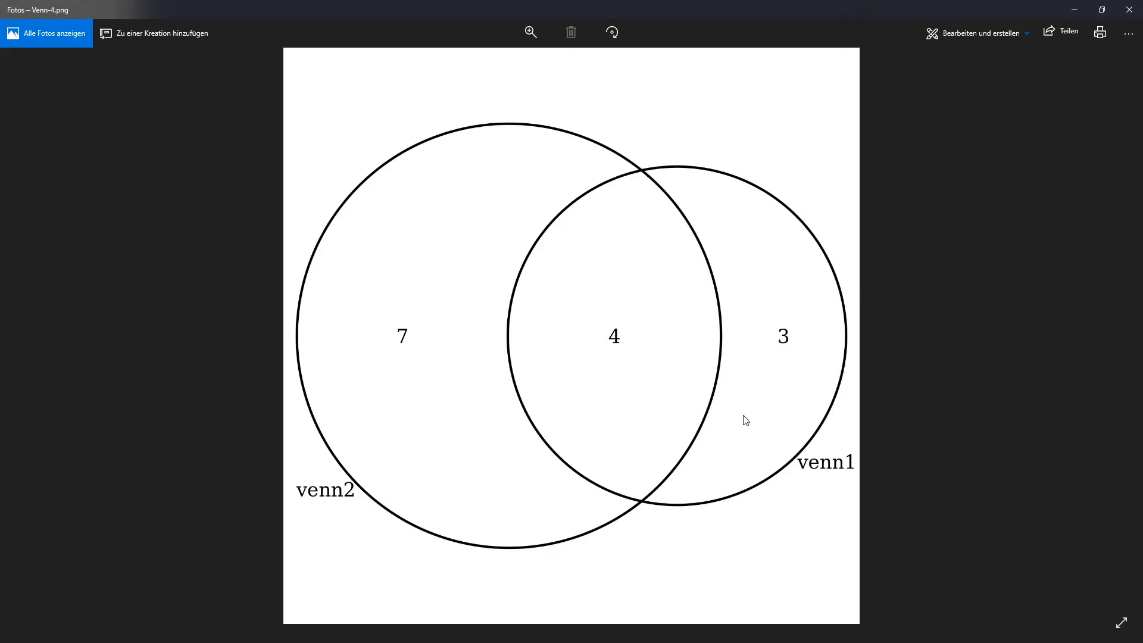
mouse_move(734, 374)
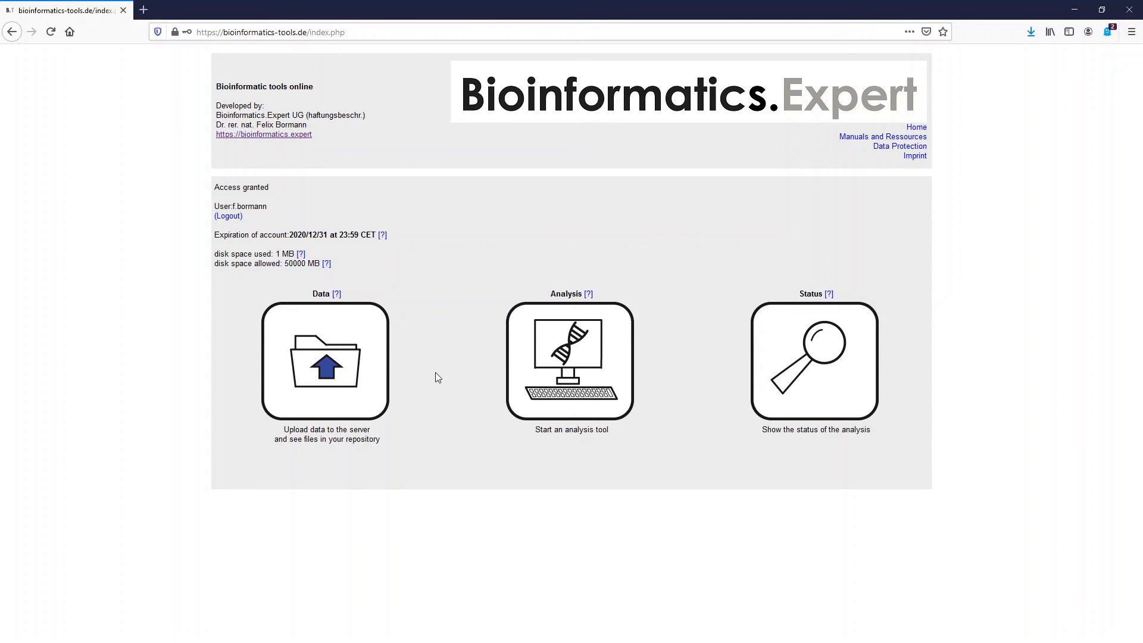
mouse_move(352, 375)
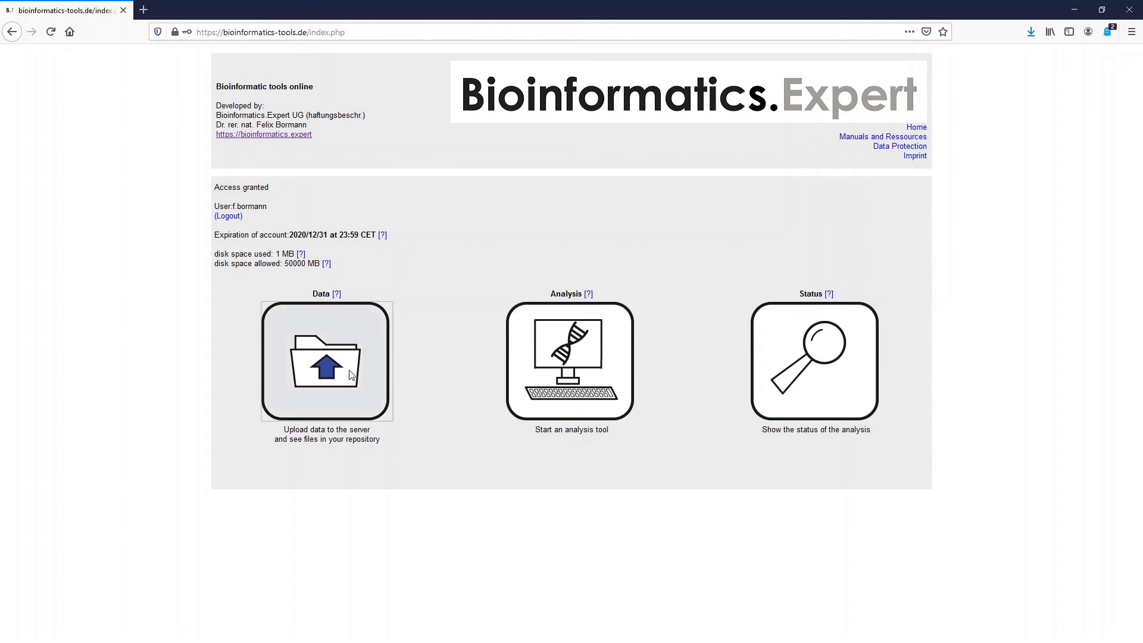
Run the Venn analysis on Venn1–Venn5.txt and open the five-set Venn.png in the photo viewer.
left_click(327, 361)
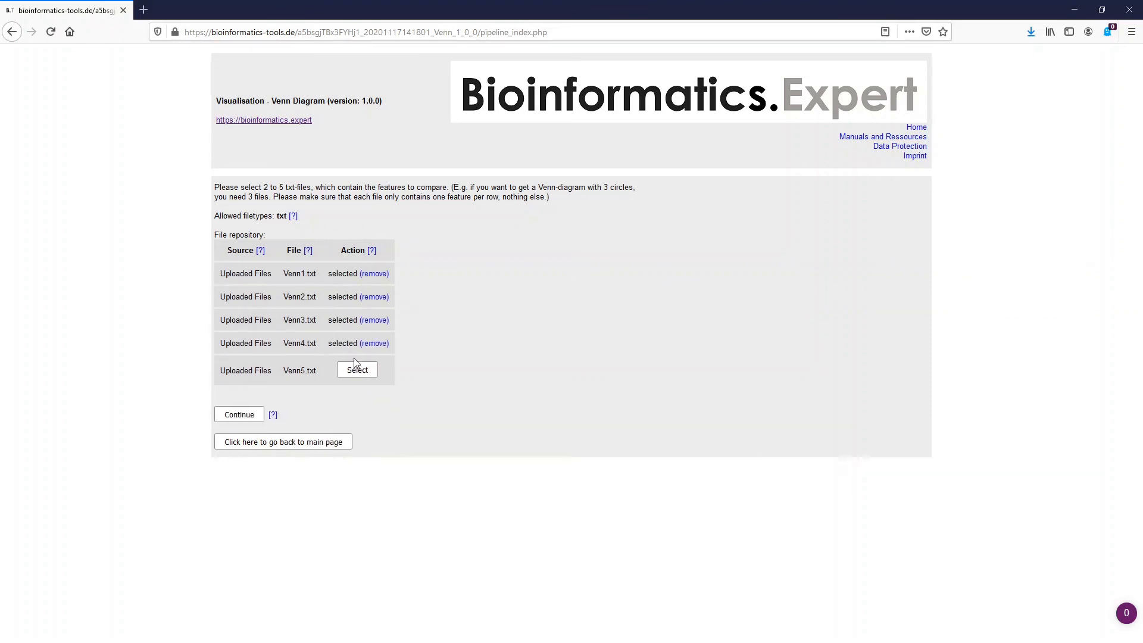
left_click(239, 415)
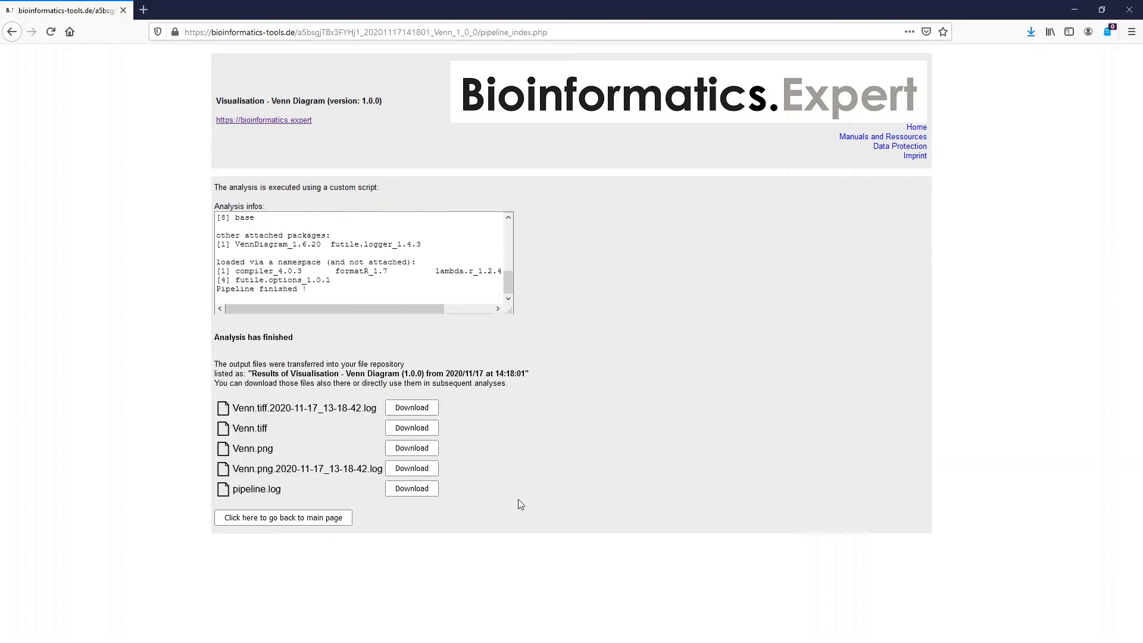
left_click(411, 447)
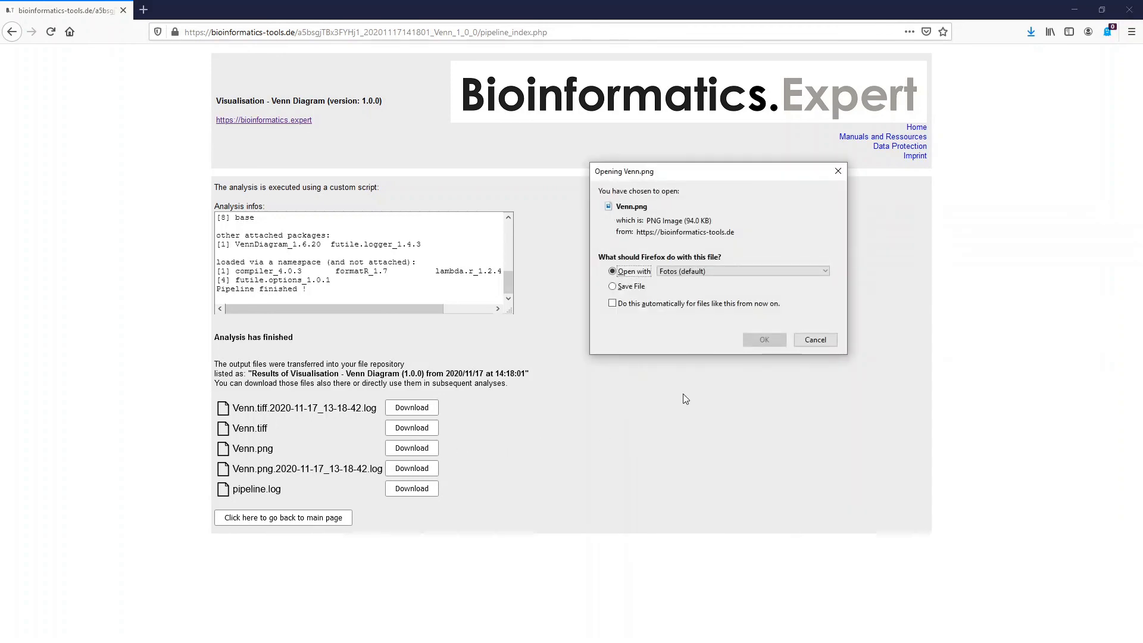
left_click(814, 339)
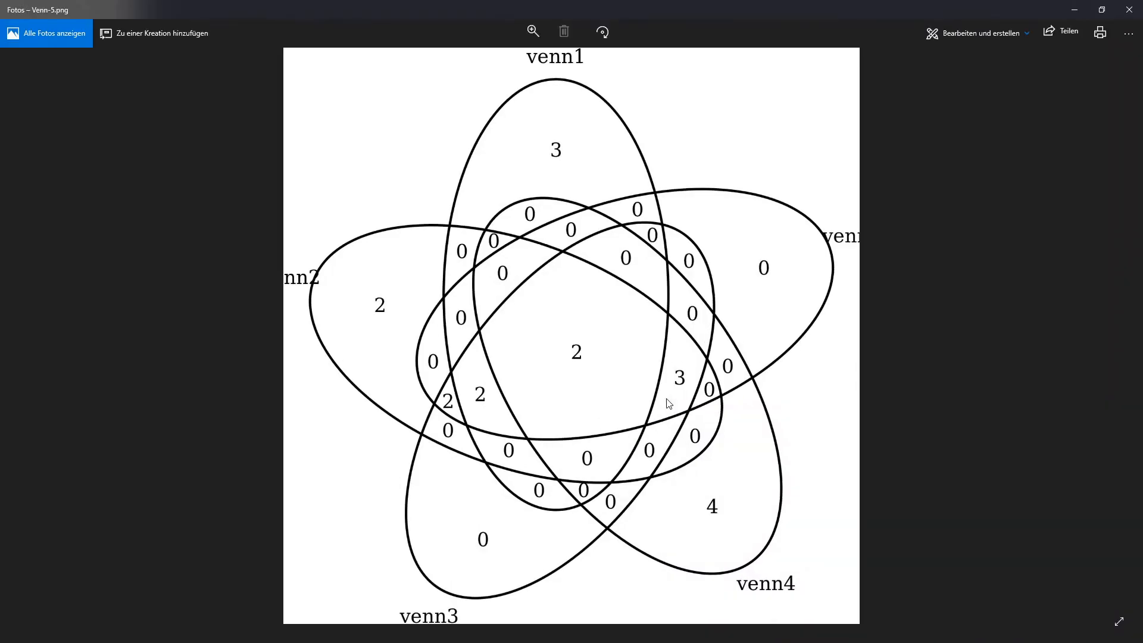
mouse_move(632, 336)
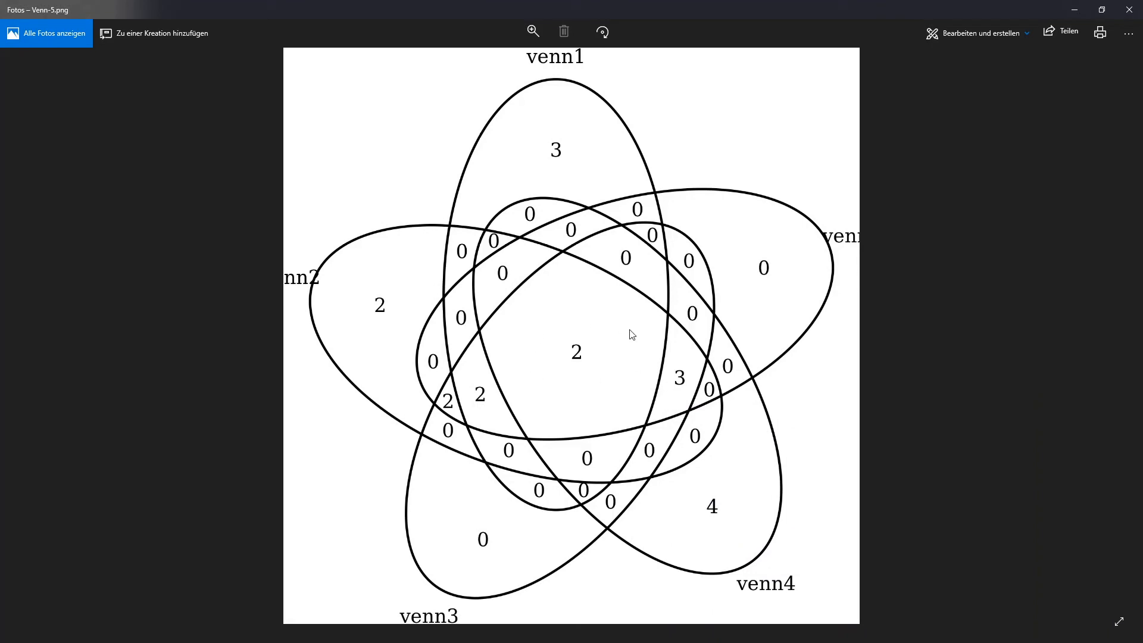
mouse_move(618, 370)
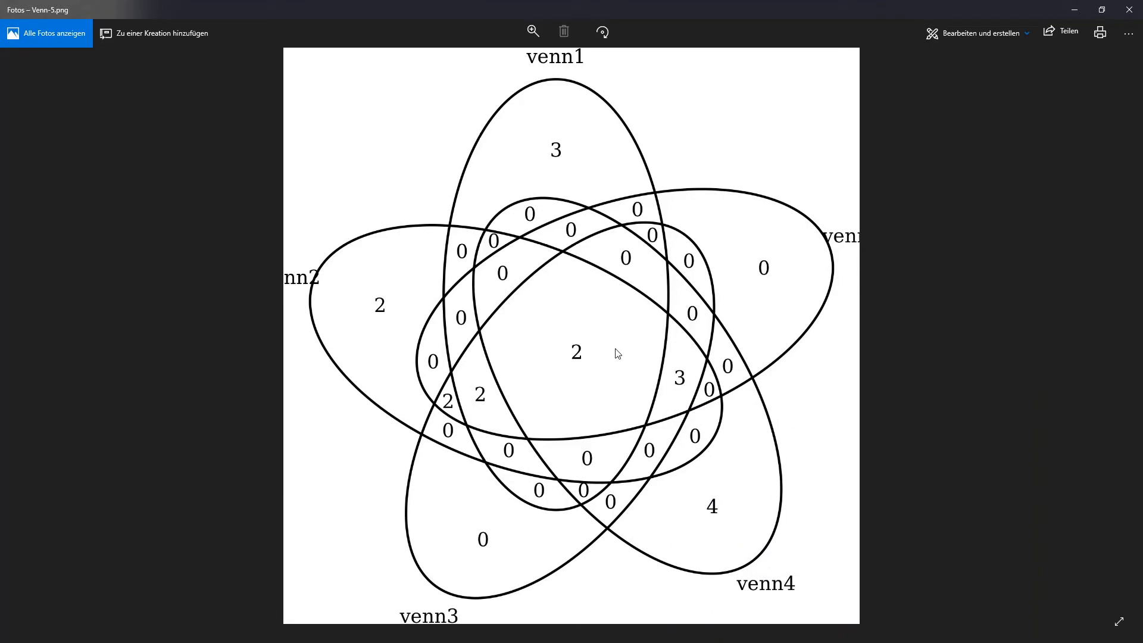